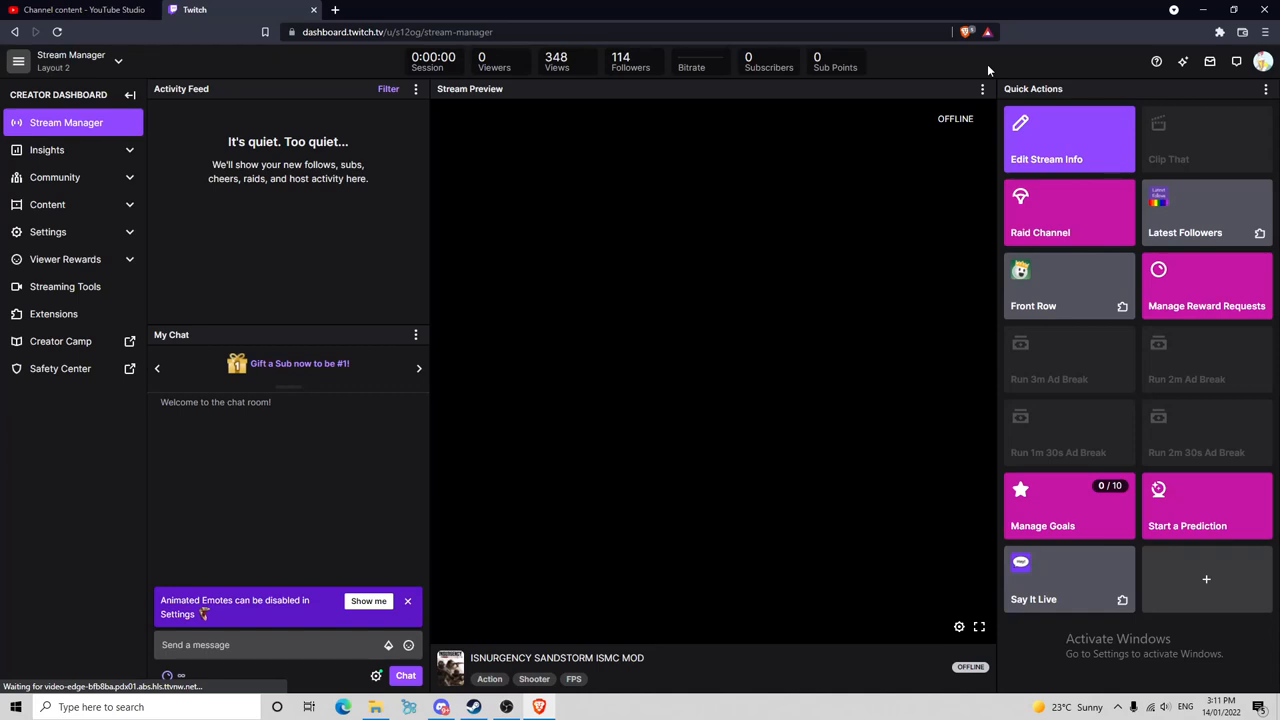
pyautogui.moveTo(986, 72)
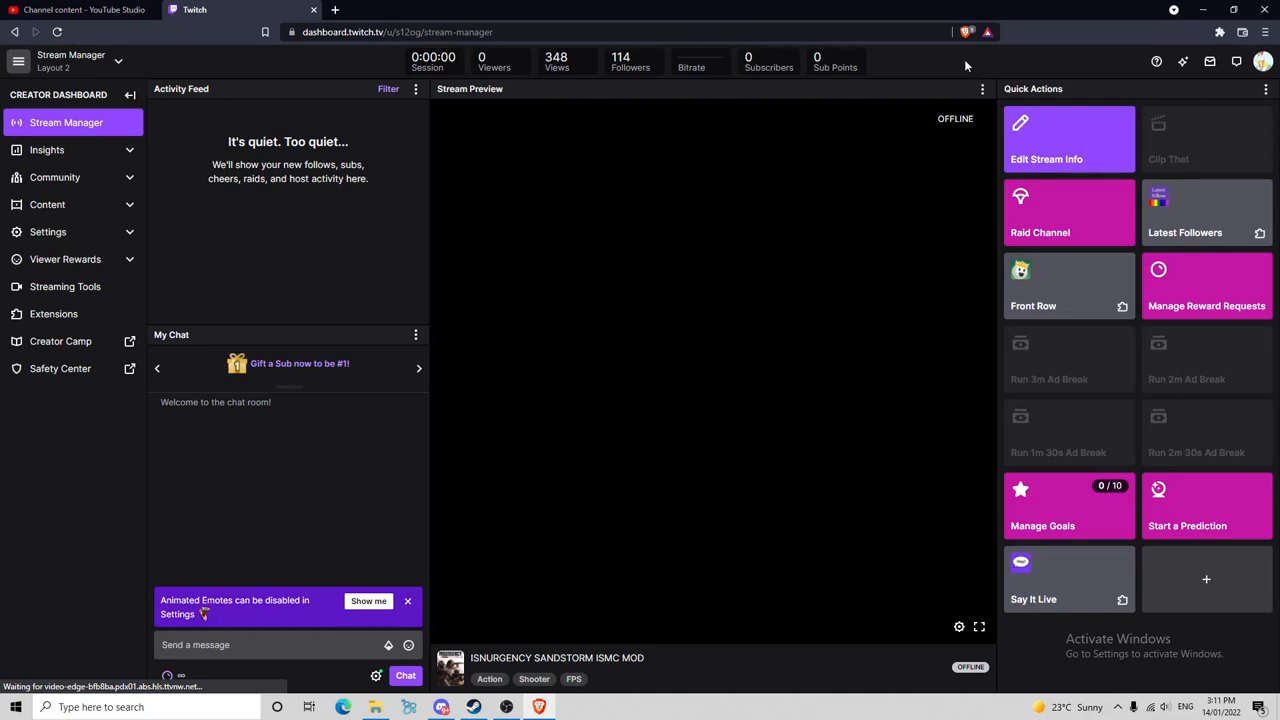
pyautogui.moveTo(636, 534)
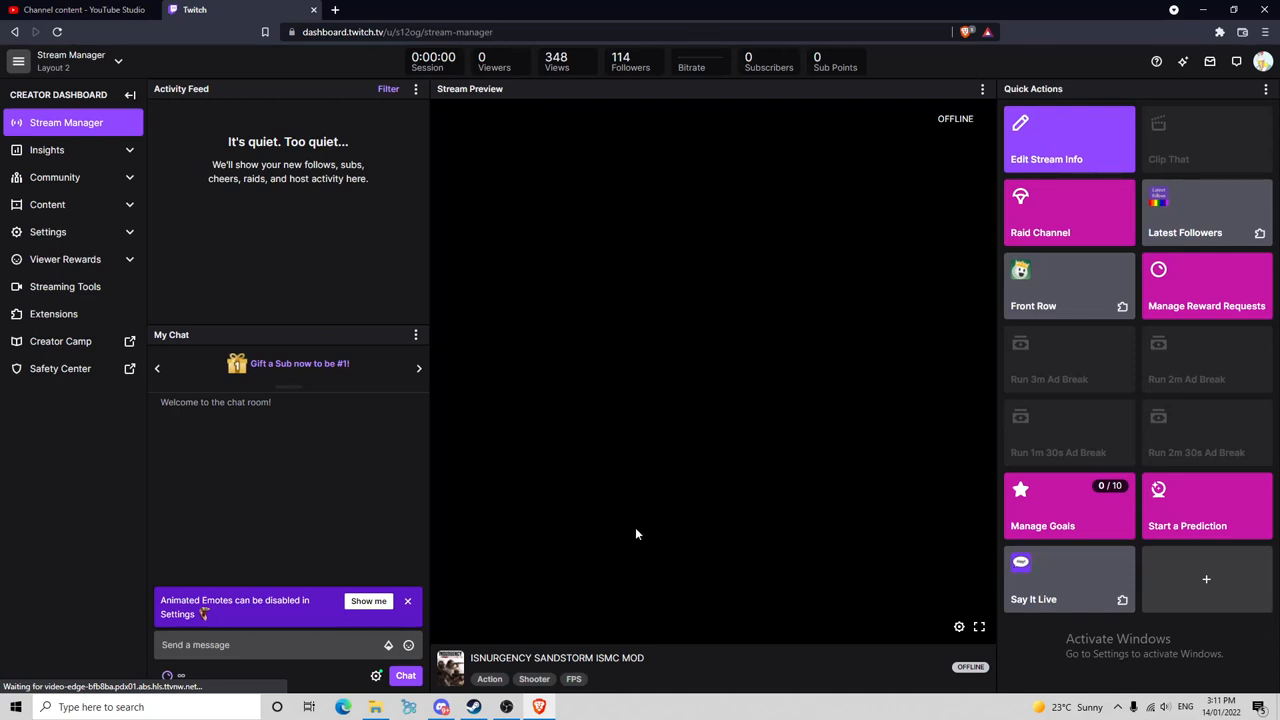
pyautogui.moveTo(506, 708)
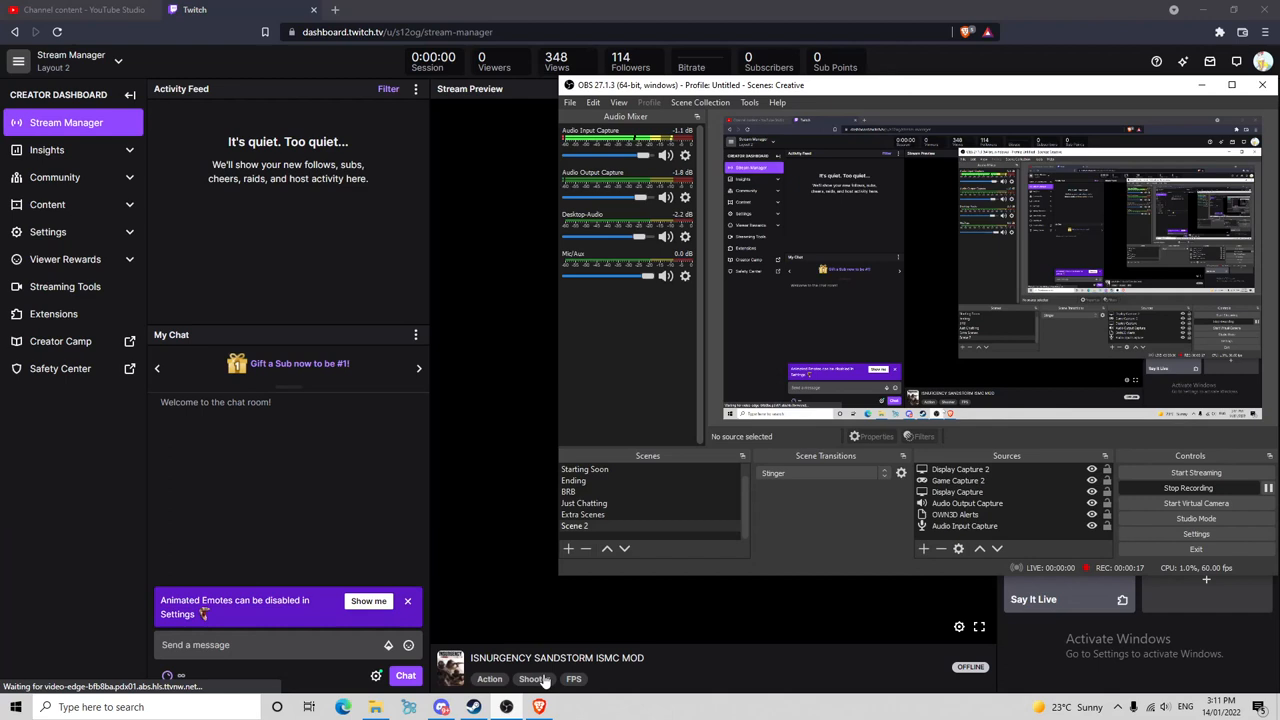
pyautogui.moveTo(808, 536)
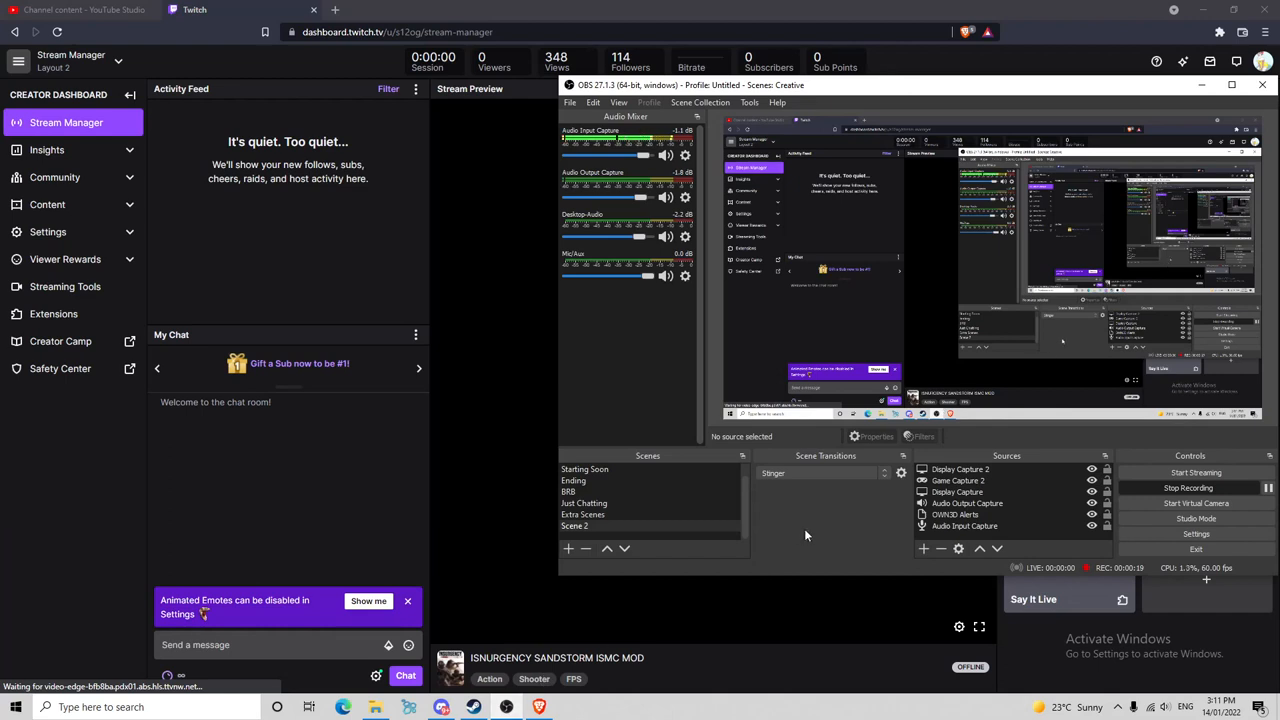
# Begin heading to the OBS settings via the File menu.
pyautogui.click(570, 102)
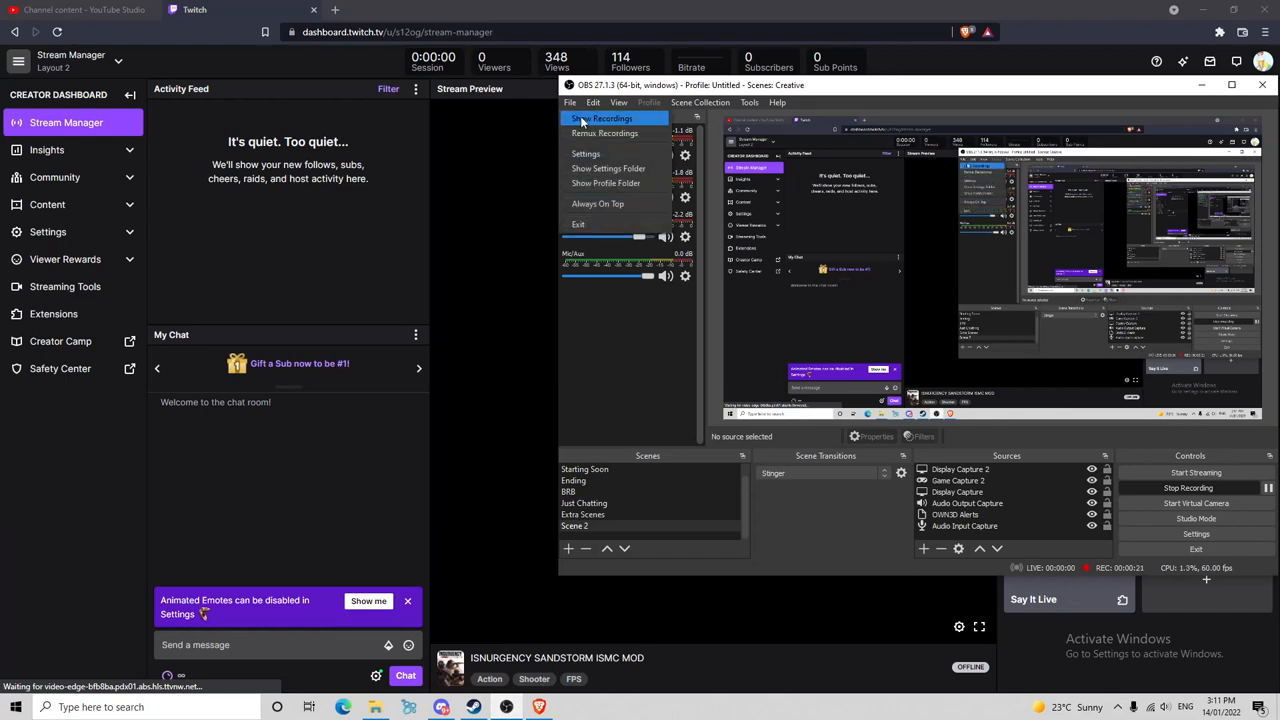
# Show the Stream settings page with the Twitch service, Sydney server and connected account.
pyautogui.click(584, 152)
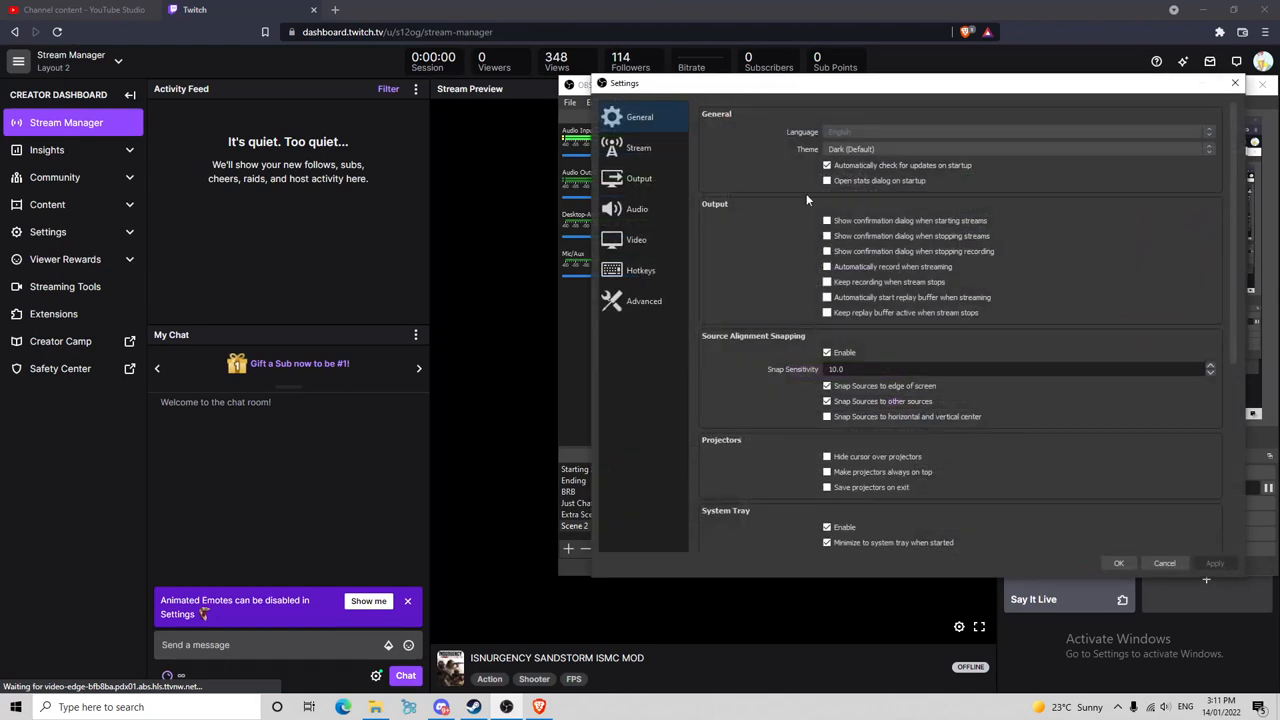
pyautogui.click(638, 148)
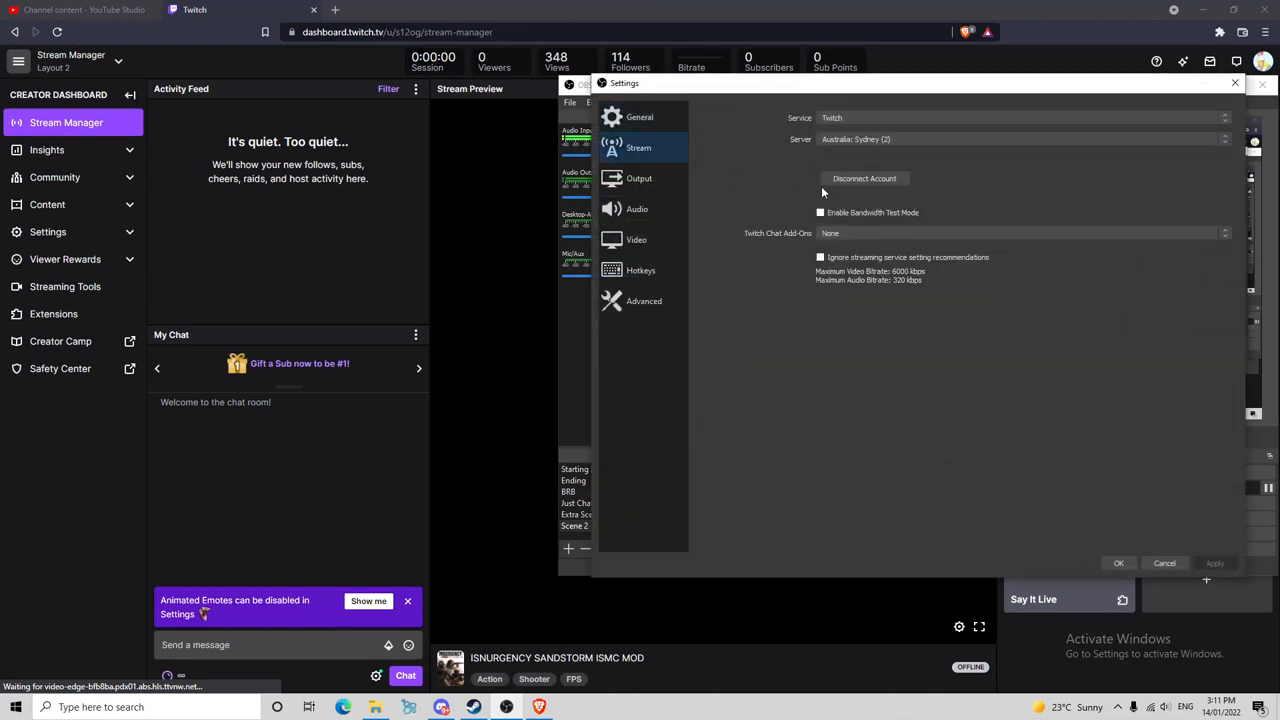
pyautogui.moveTo(868, 192)
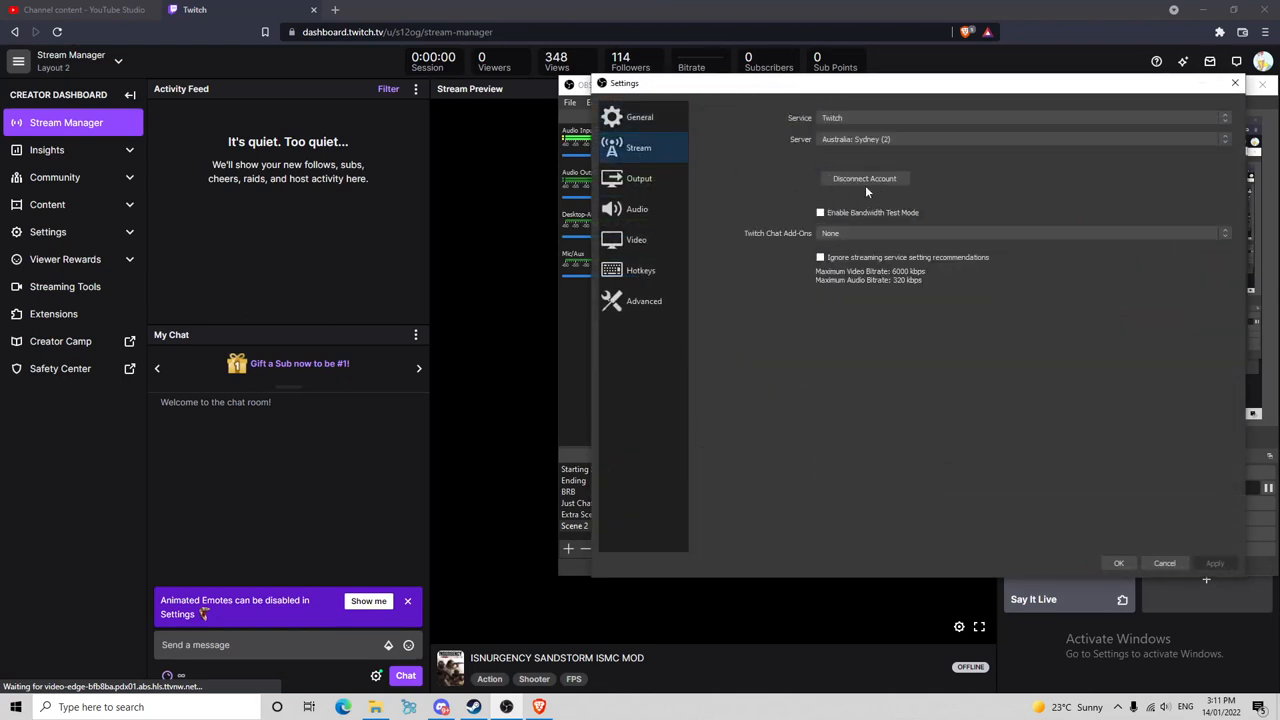
pyautogui.moveTo(1128, 132)
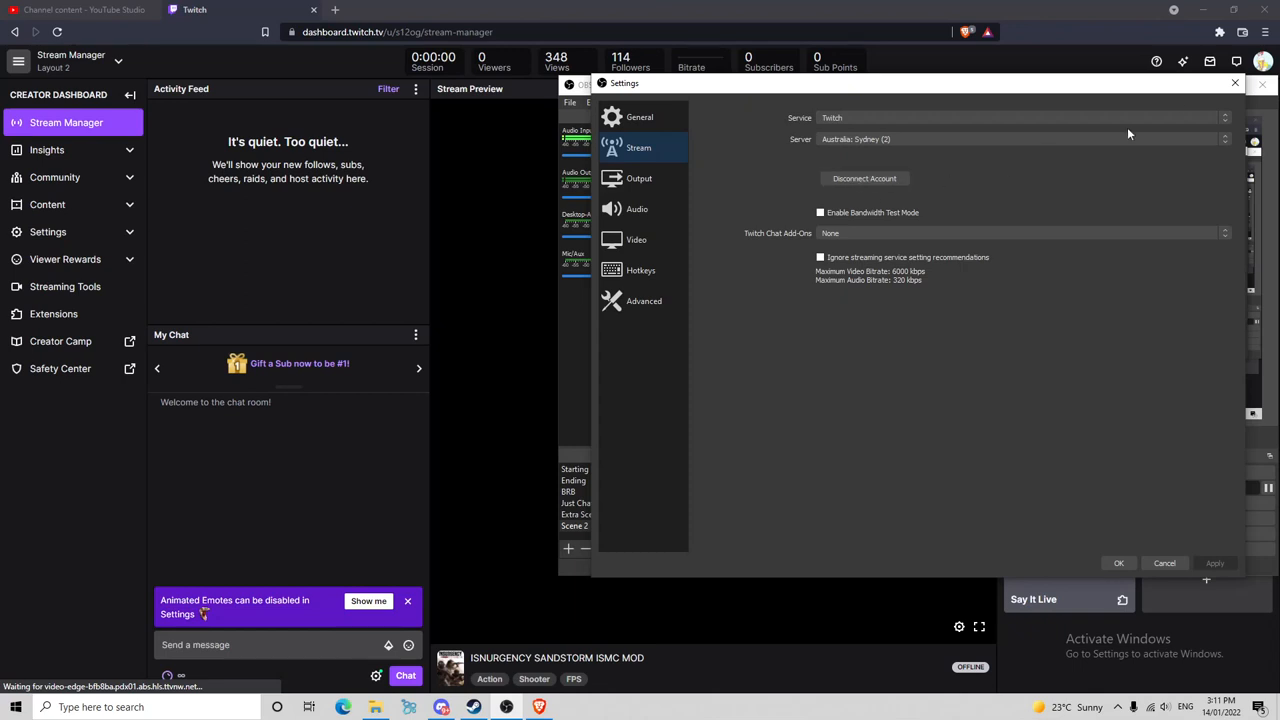
# Close Settings, select the Display Capture source and list the source types that can be added.
pyautogui.click(1164, 562)
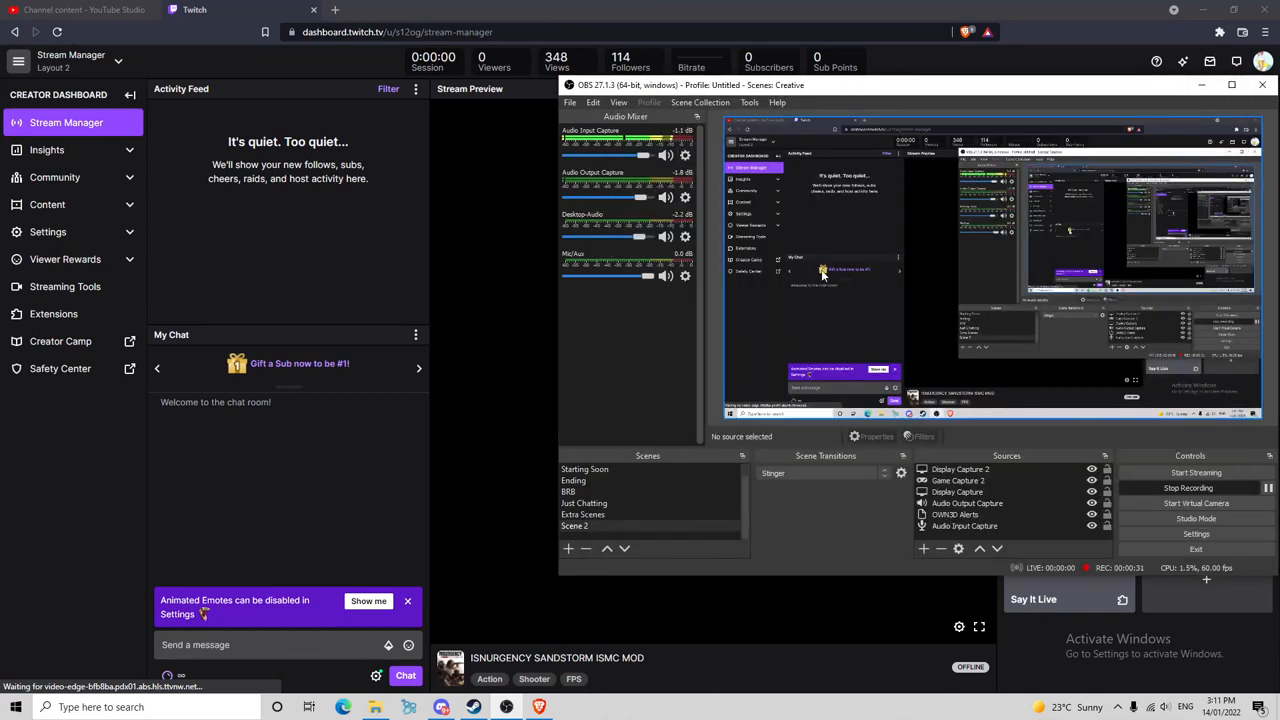
pyautogui.click(956, 492)
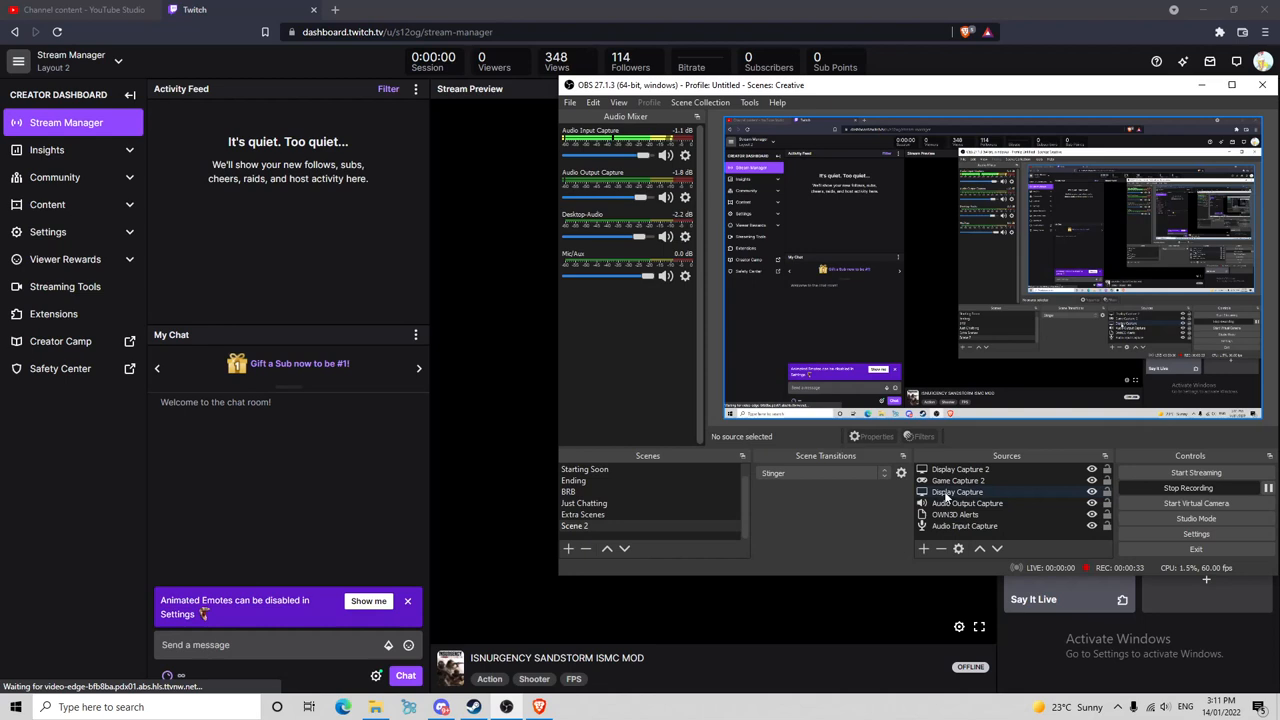
pyautogui.click(924, 548)
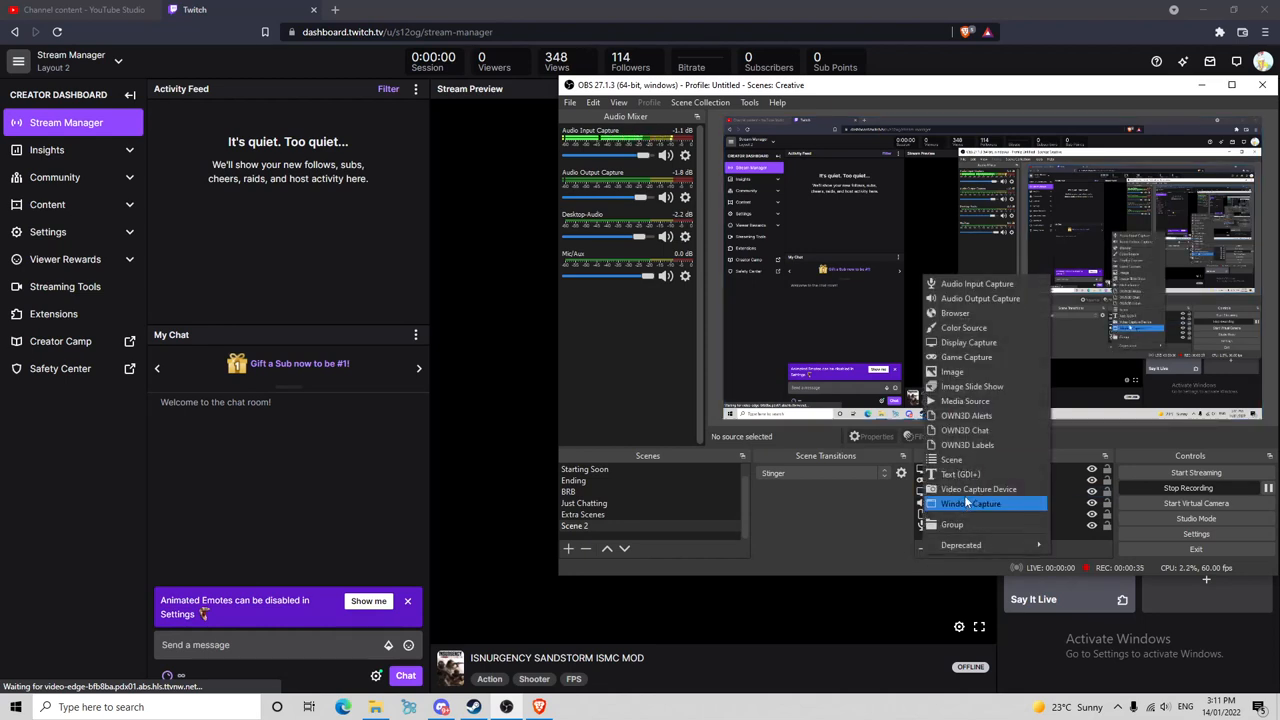
pyautogui.moveTo(978, 488)
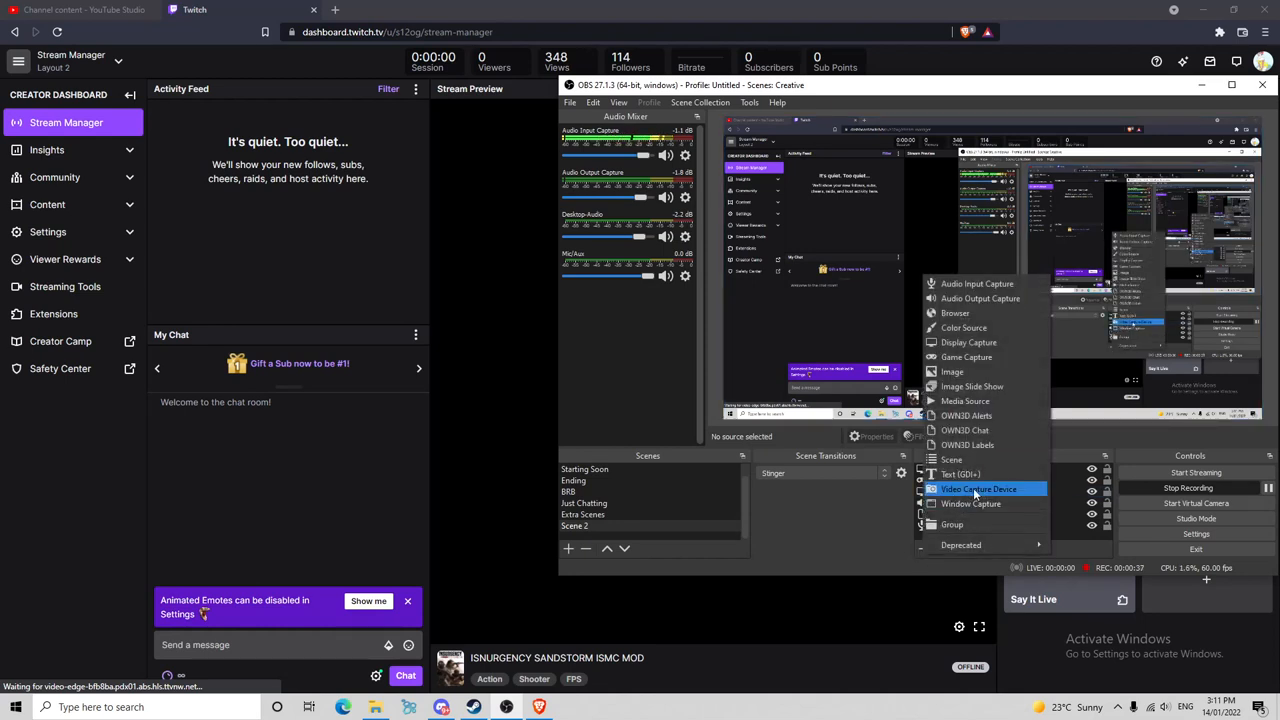
pyautogui.moveTo(900, 512)
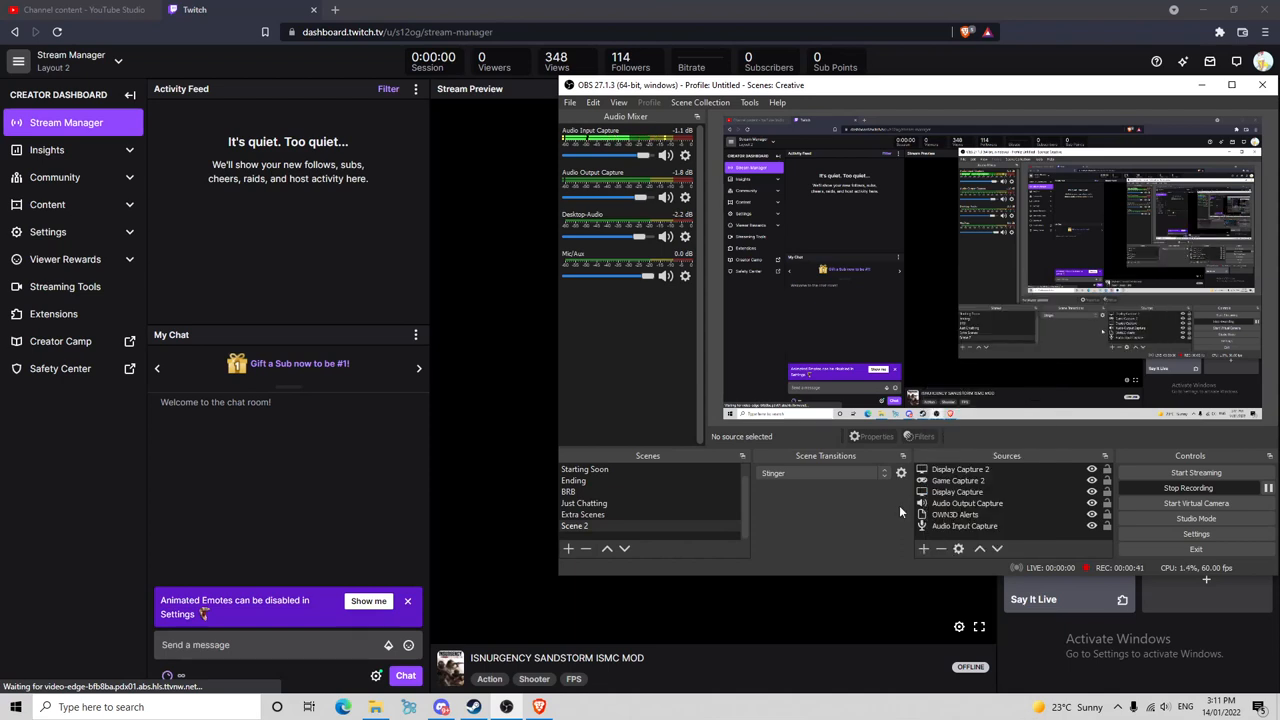
# Select the Audio Input Capture source and list the available source types again.
pyautogui.click(964, 526)
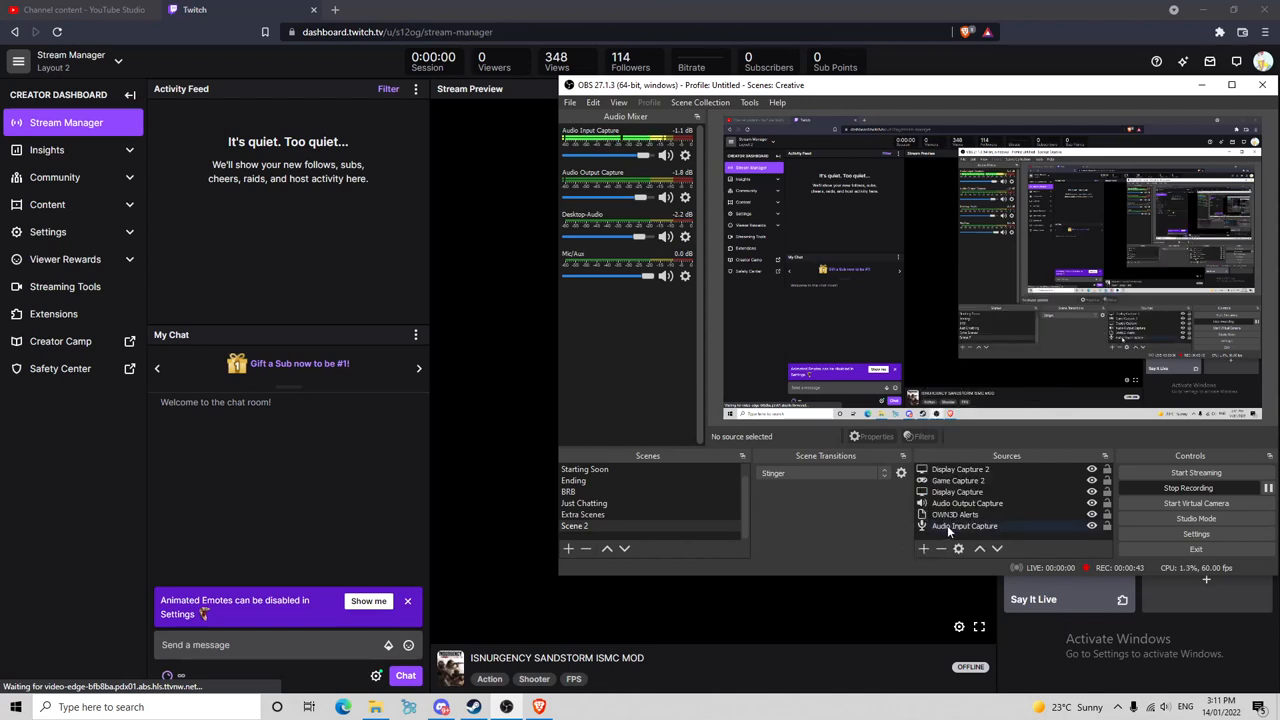
pyautogui.click(922, 548)
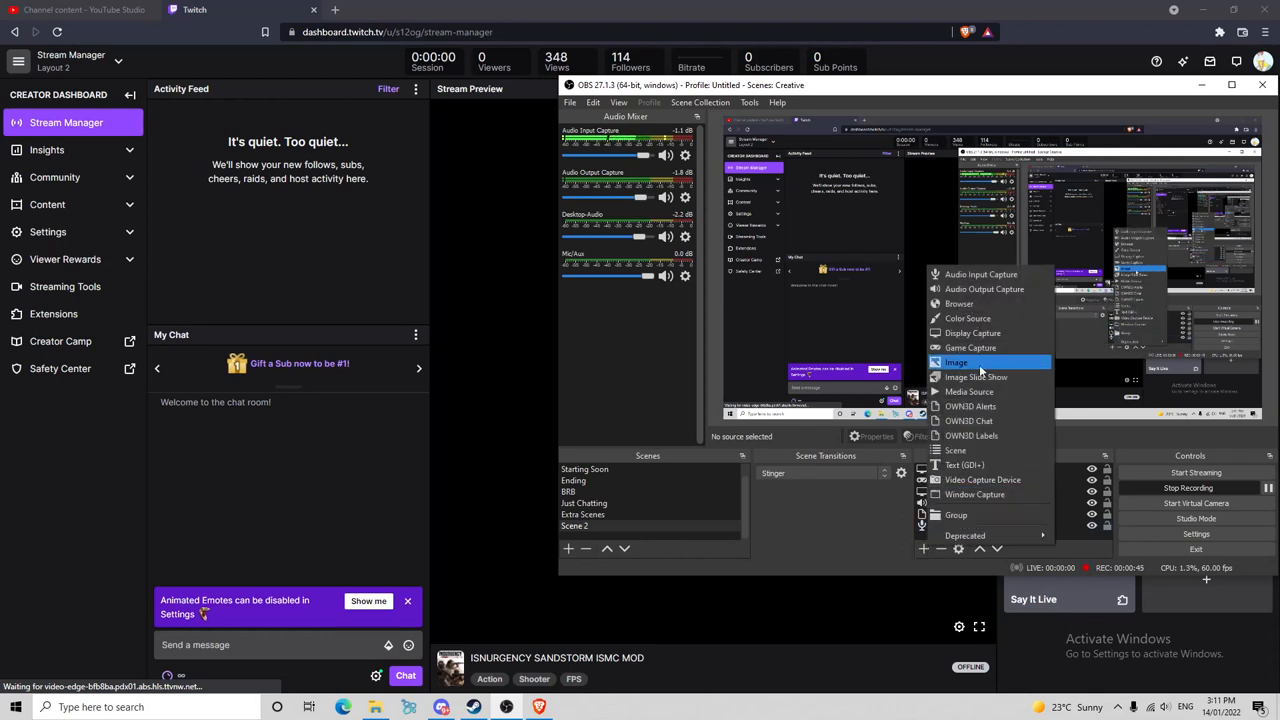
pyautogui.moveTo(980, 274)
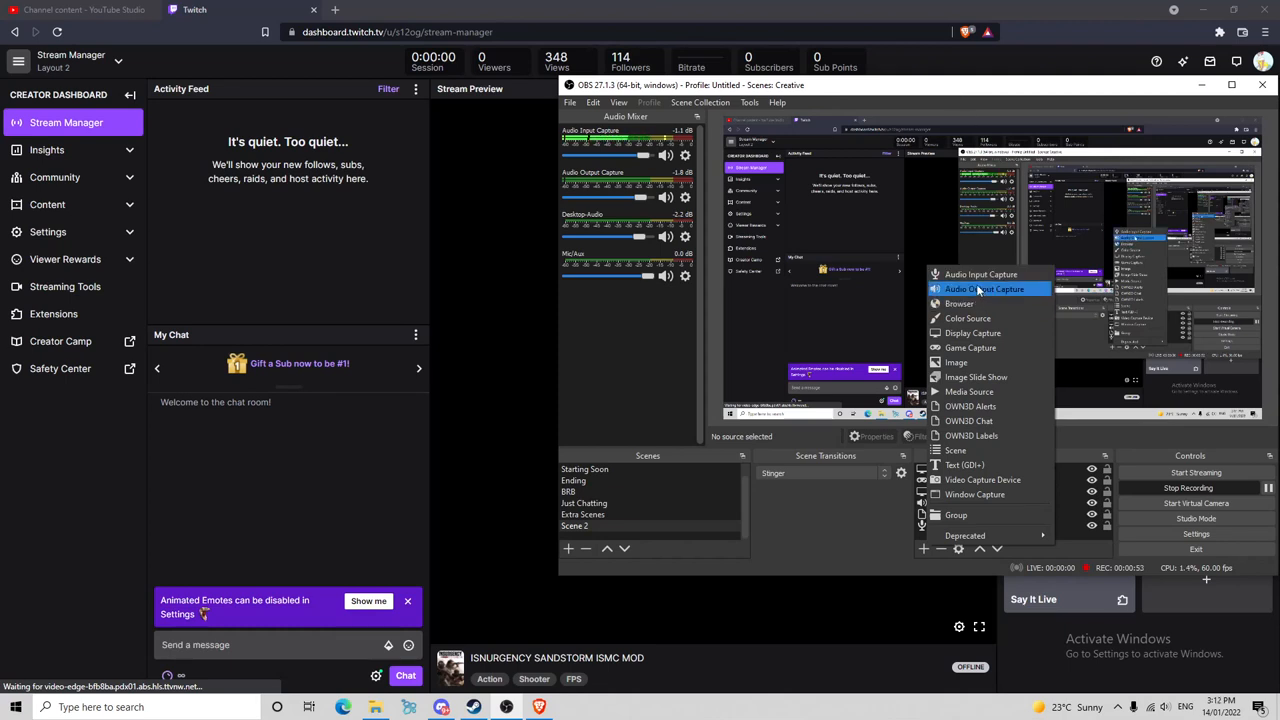
pyautogui.moveTo(980, 274)
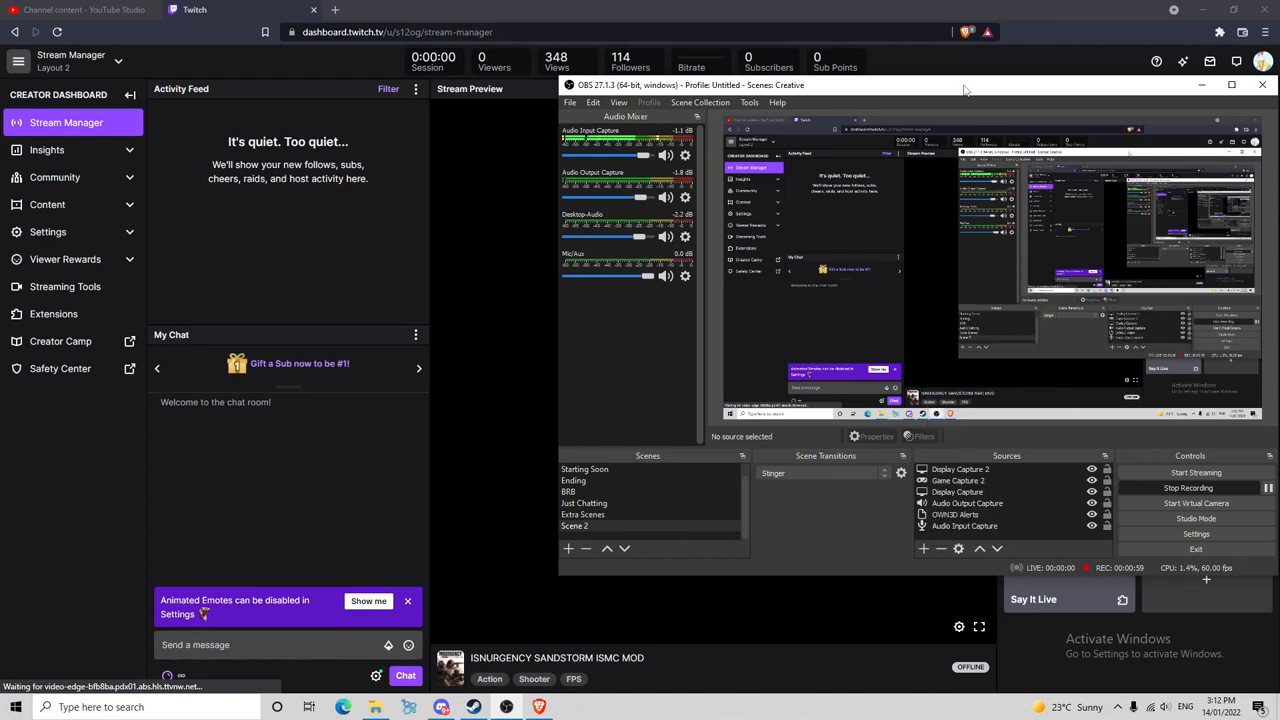
pyautogui.click(964, 524)
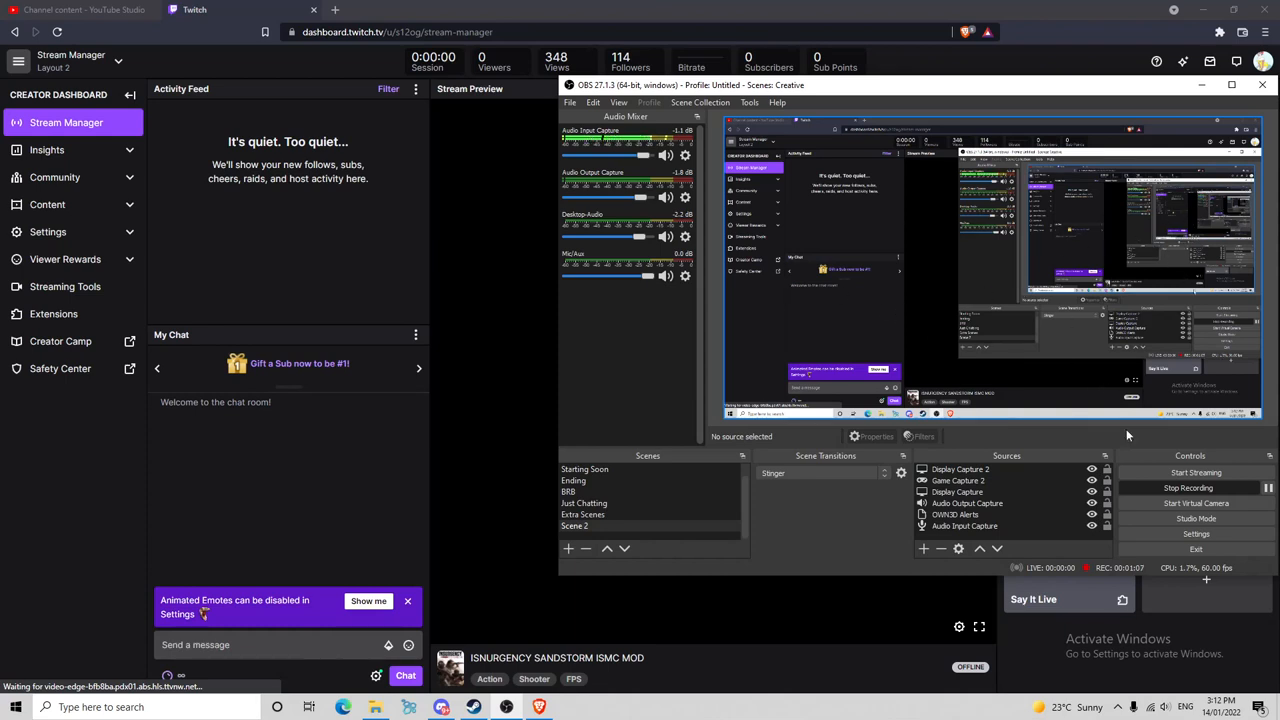
pyautogui.moveTo(1188, 488)
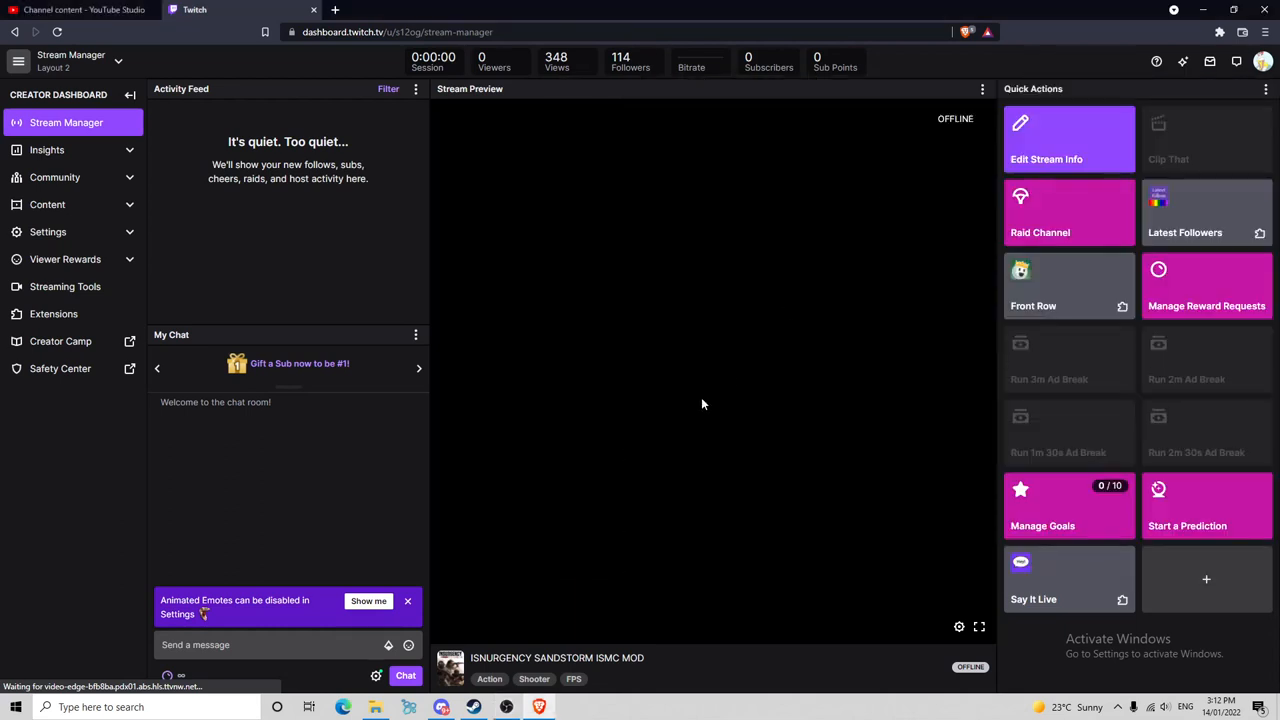
pyautogui.moveTo(560, 670)
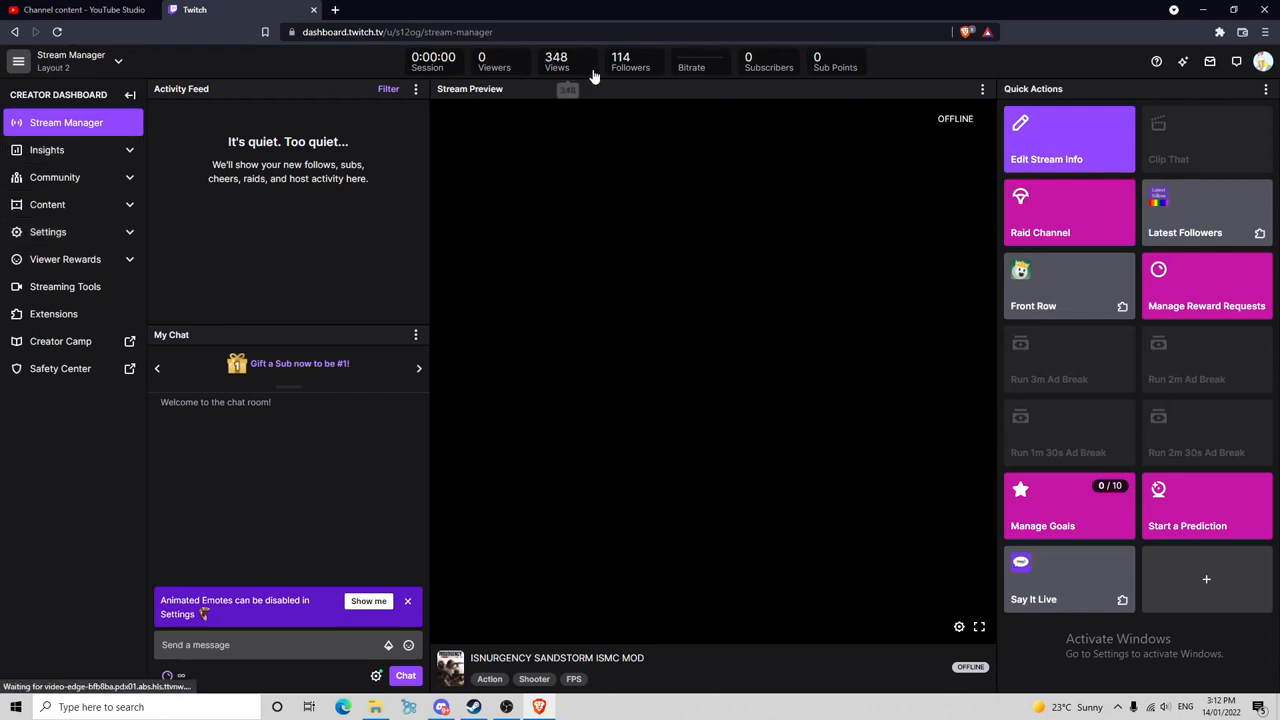
pyautogui.moveTo(1078, 64)
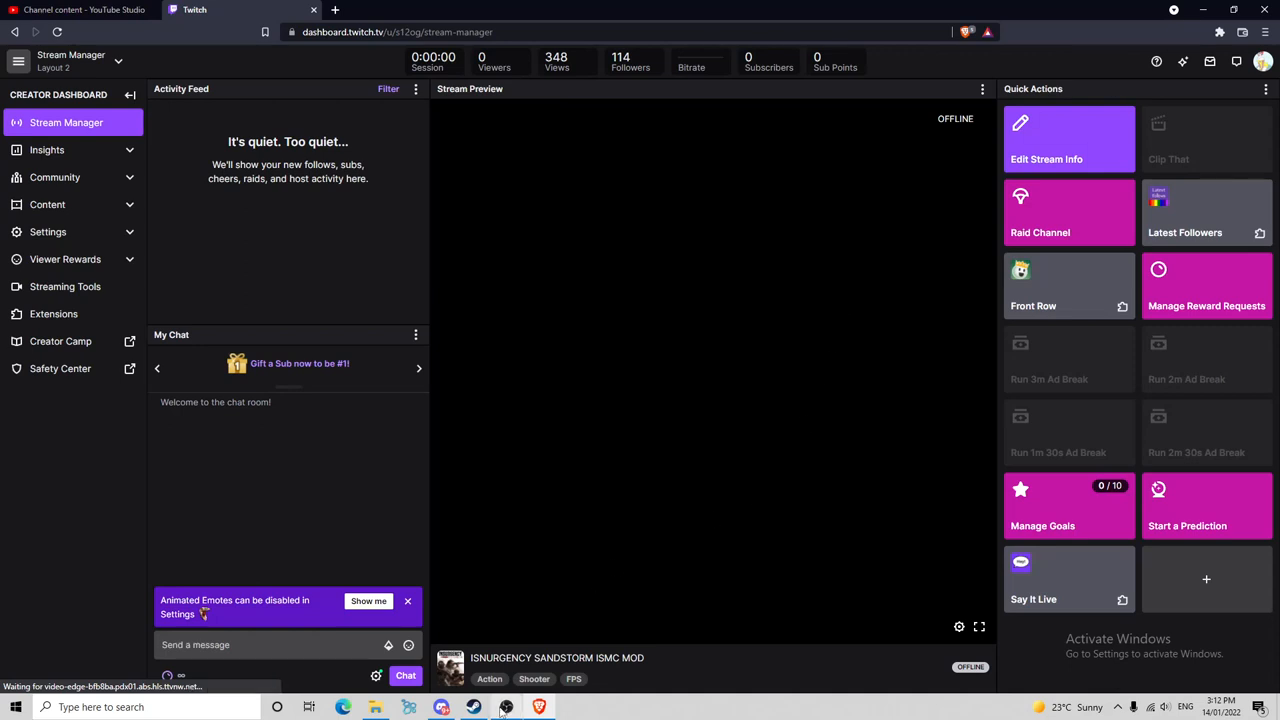
pyautogui.click(506, 708)
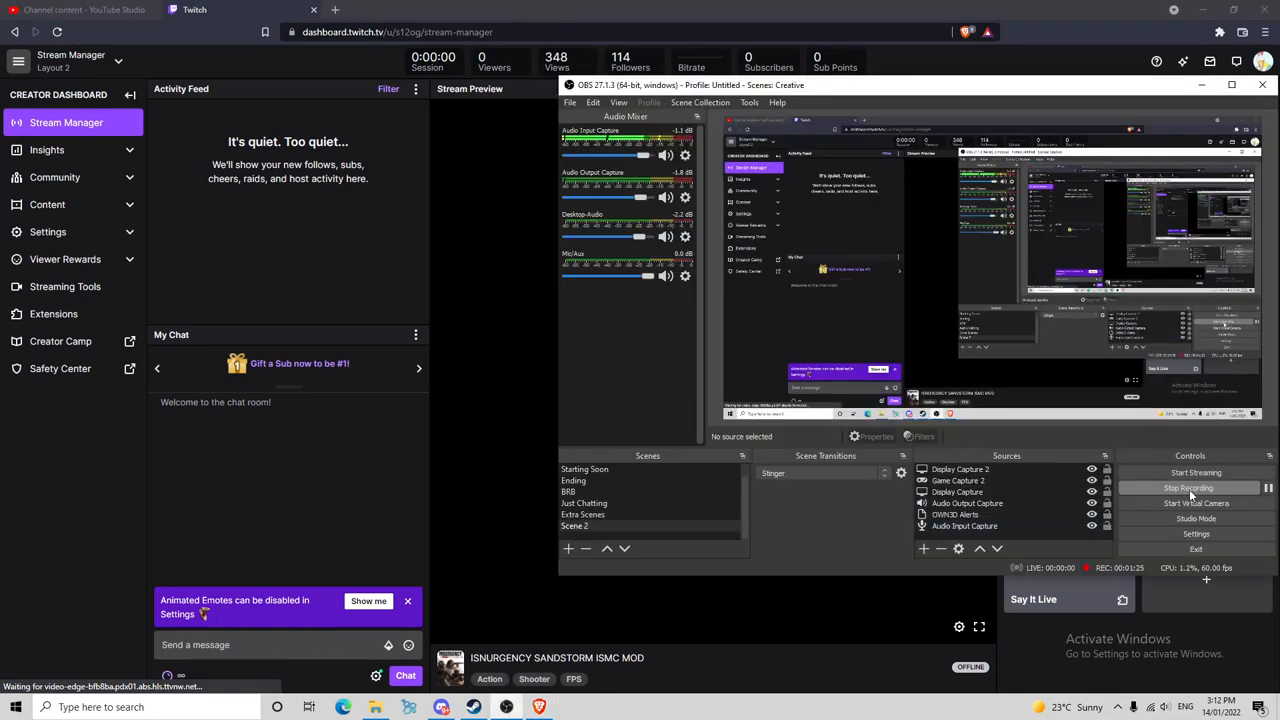